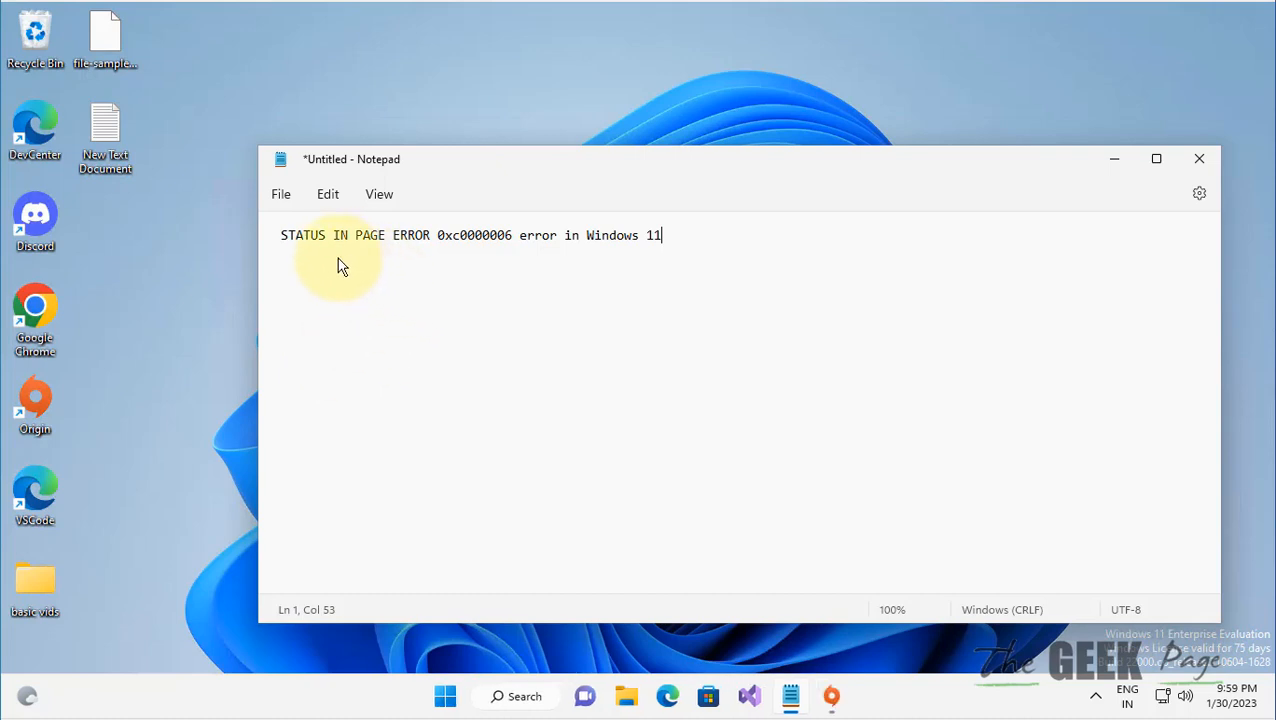
{"action": "mouse_move", "coordinate": [502, 248]}
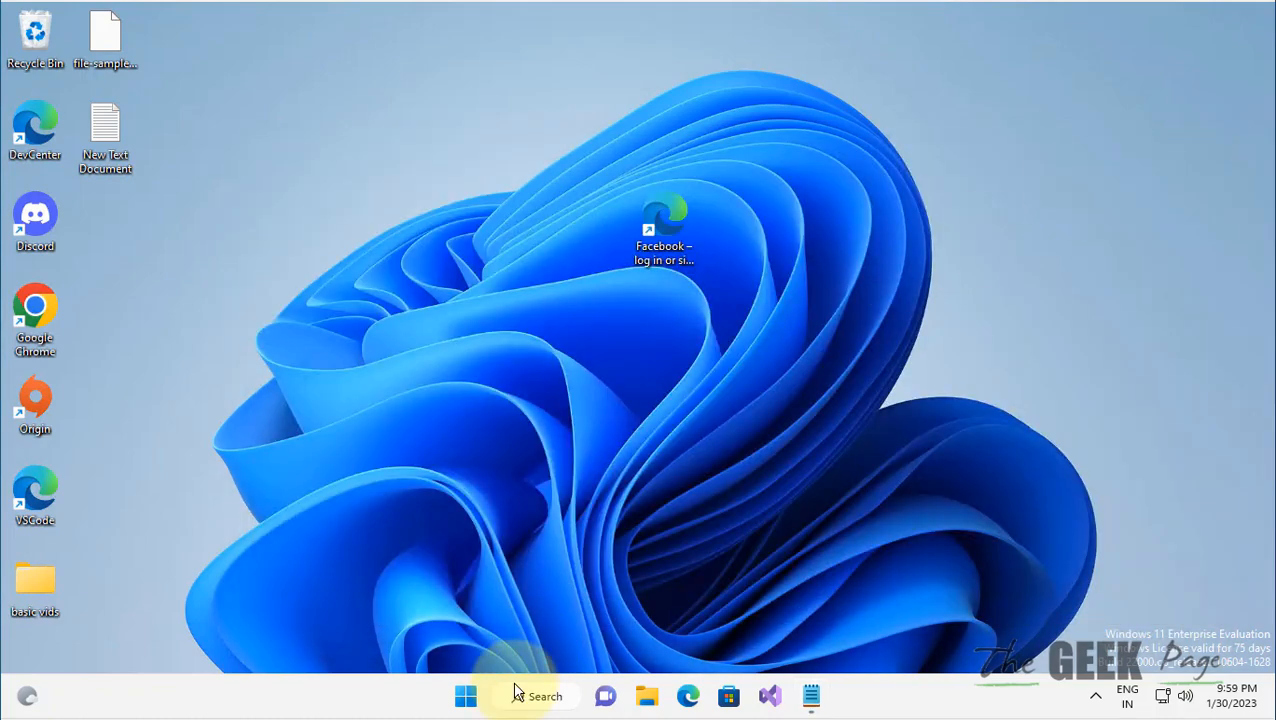
- Search for cmd and launch Command Prompt as administrator, approving the UAC prompt
{"action": "left_click", "coordinate": [540, 696]}
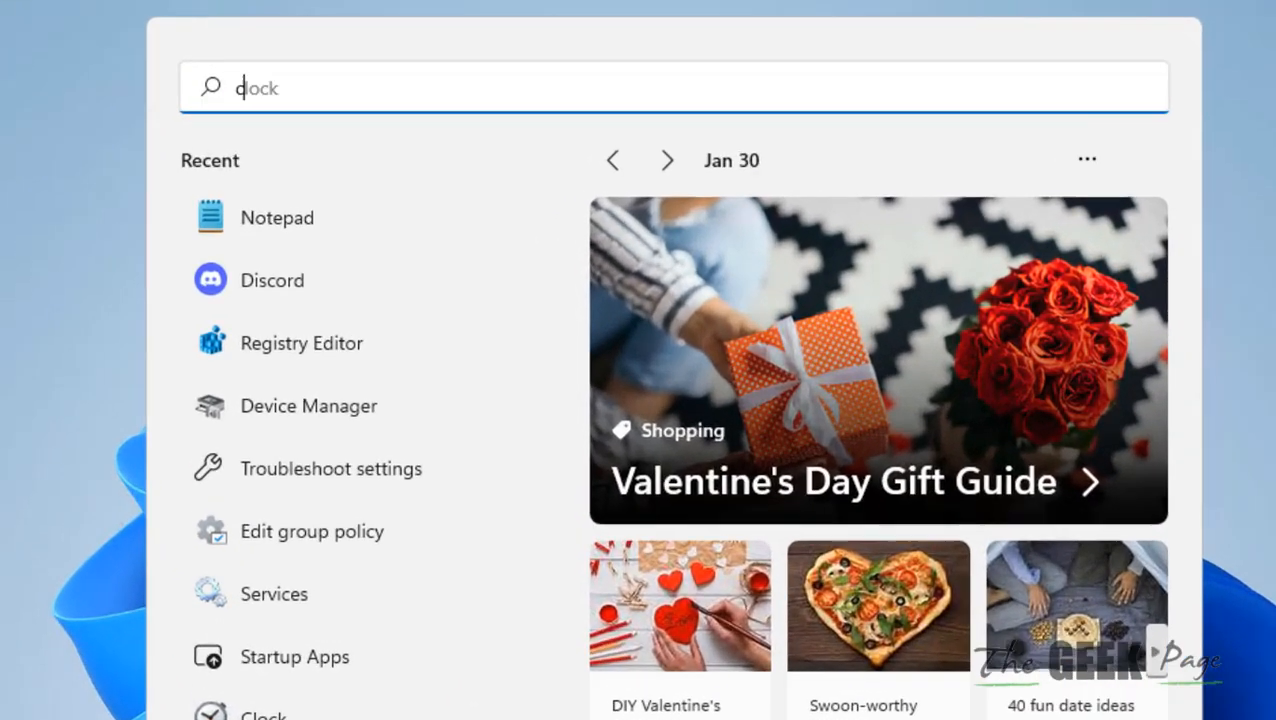
{"action": "type", "text": "cmd"}
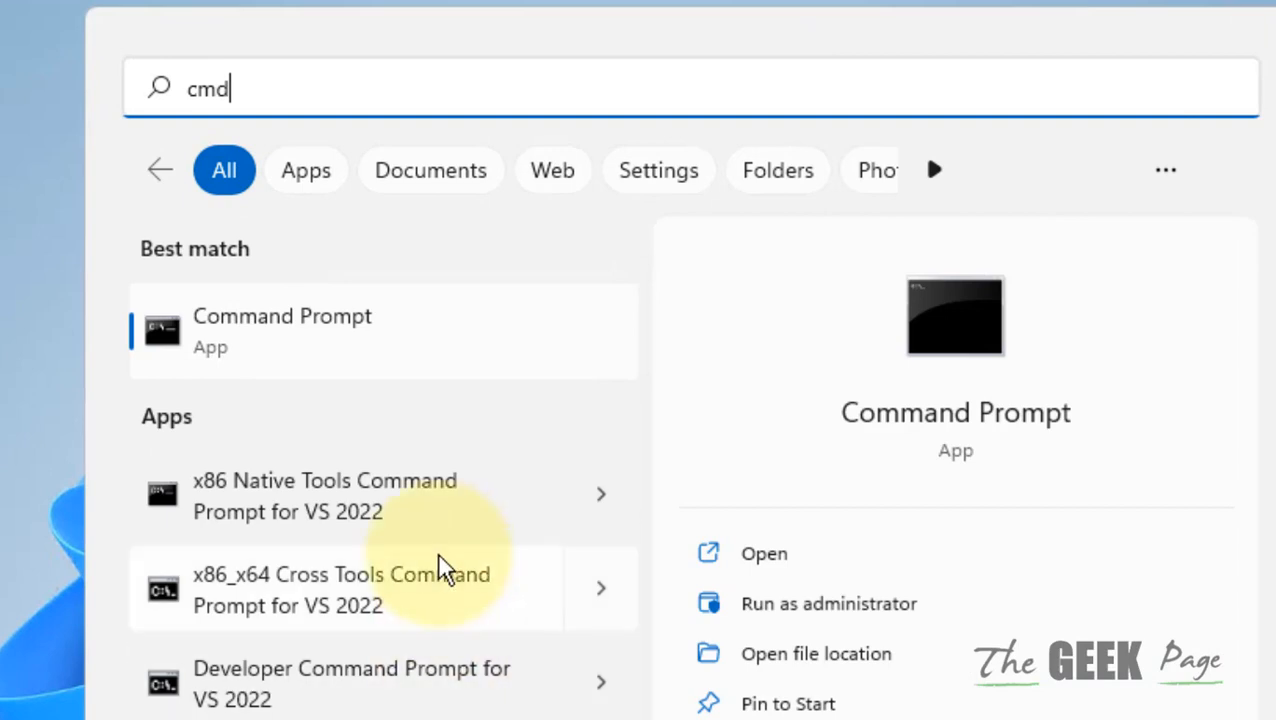
{"action": "right_click", "coordinate": [282, 330]}
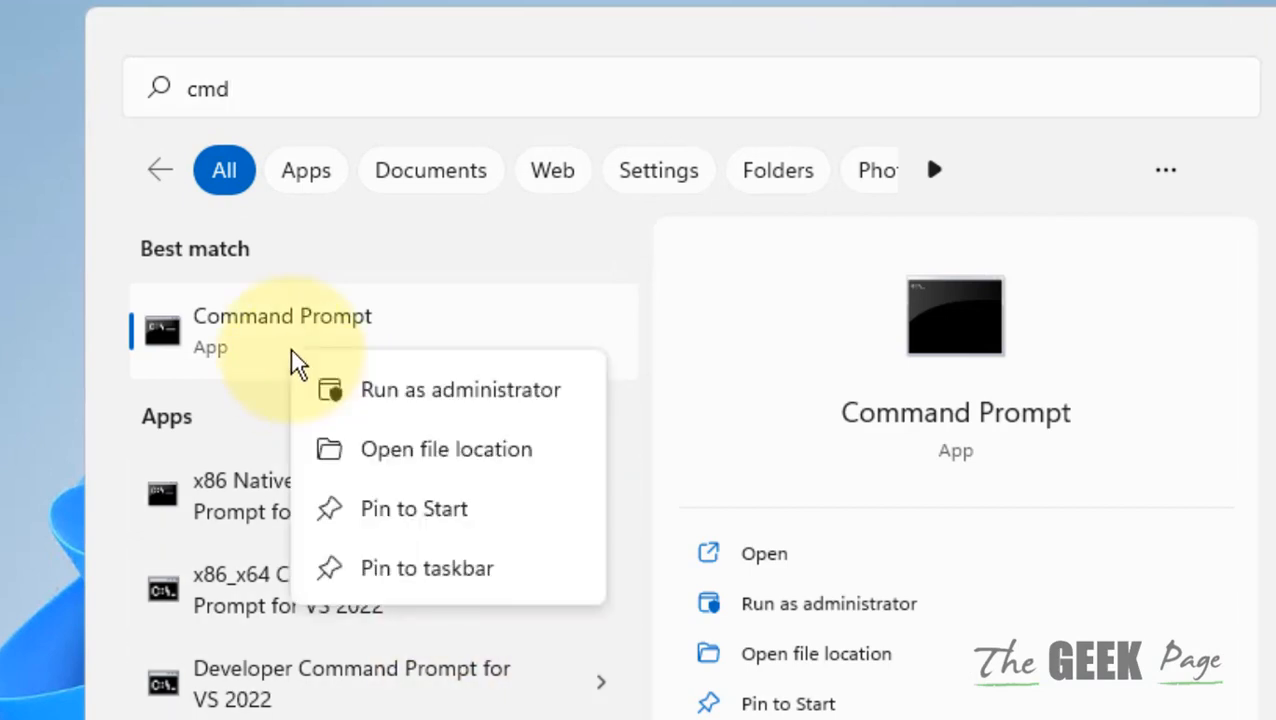
{"action": "mouse_move", "coordinate": [504, 404]}
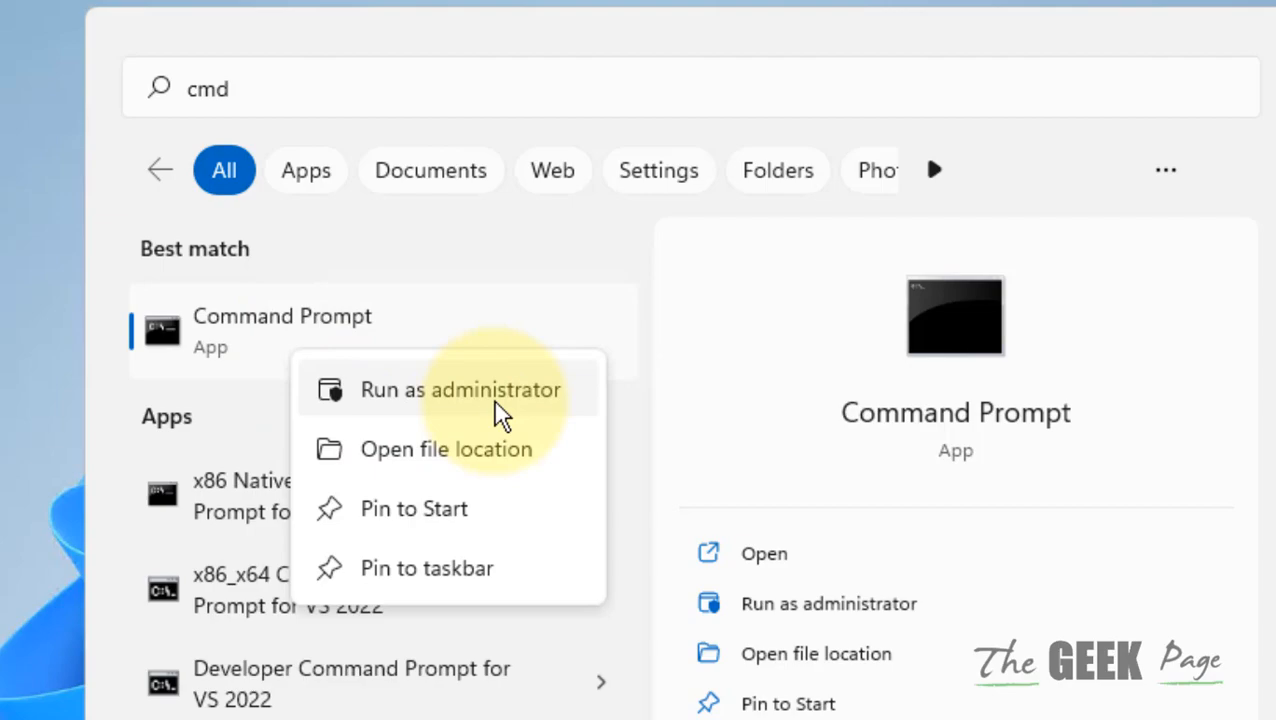
{"action": "left_click", "coordinate": [462, 390]}
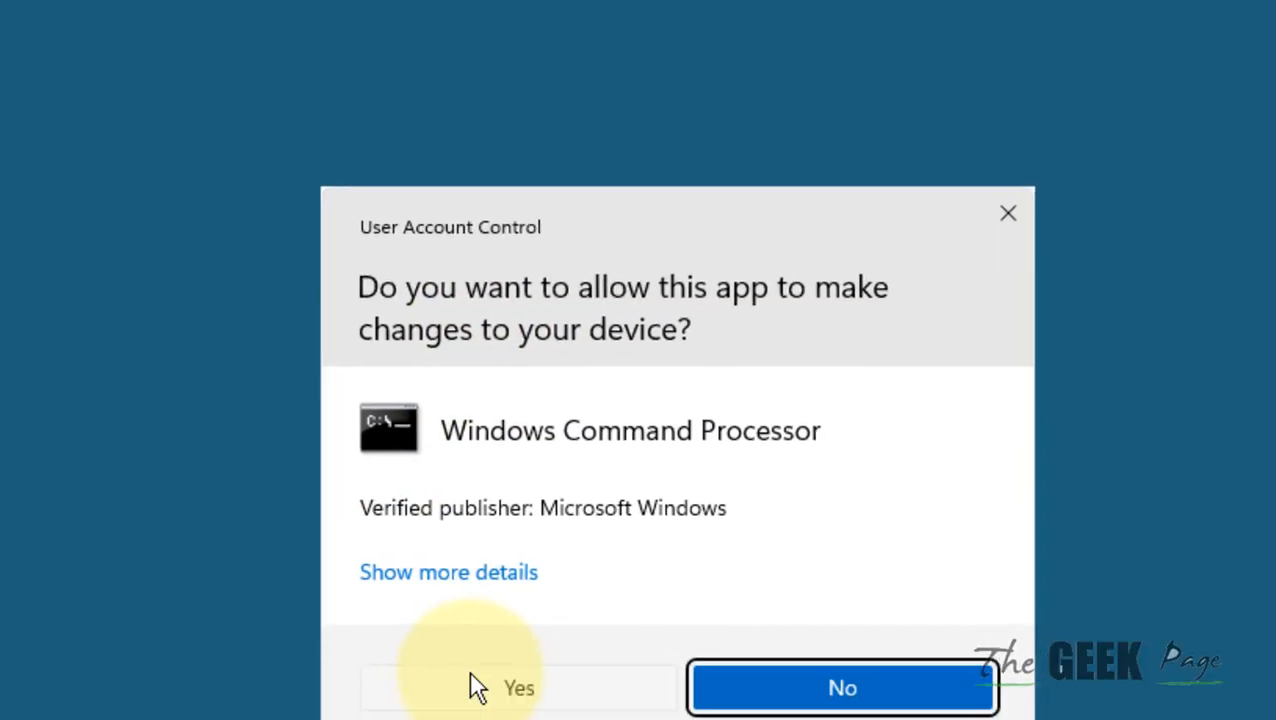
{"action": "left_click", "coordinate": [514, 688]}
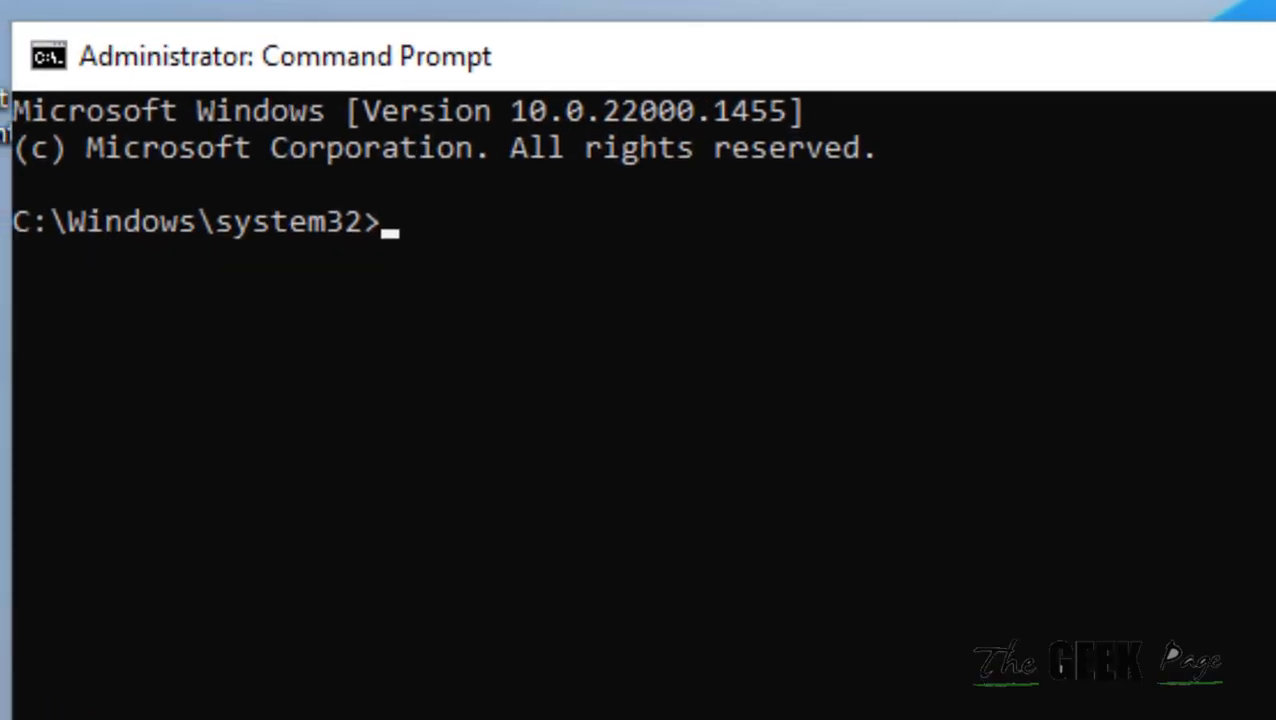
- Enter the sfc /scannow command at the administrator prompt
{"action": "type", "text": "sfc"}
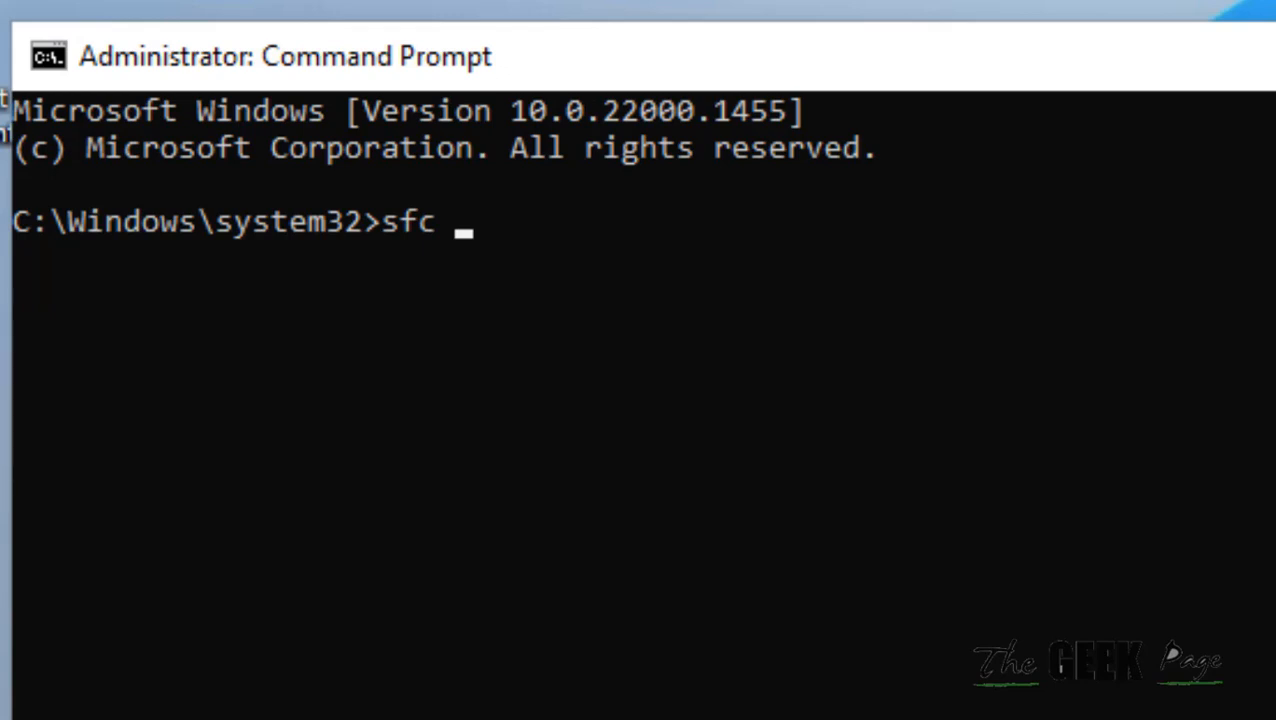
{"action": "type", "text": "/sca"}
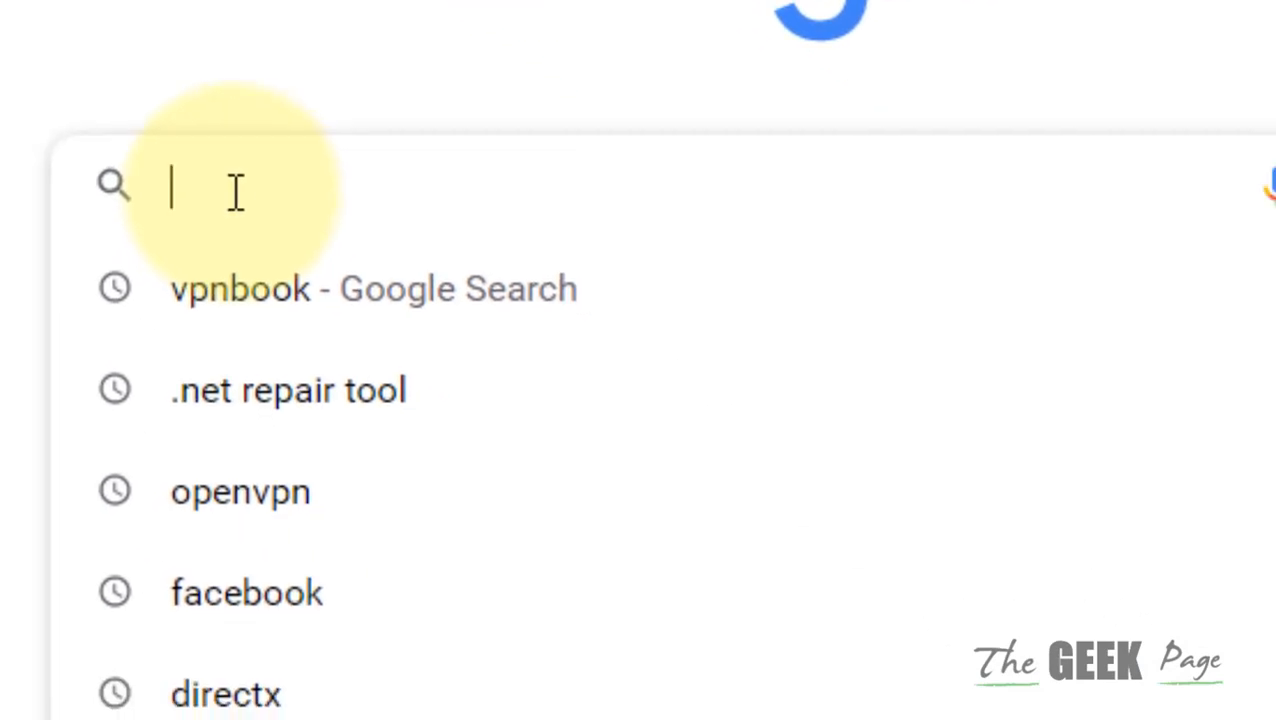
- Search 'program install and uninstall troubleshooter' and download the .diagcab from Microsoft support
{"action": "type", "text": "program install and uninstall troubleshooter"}
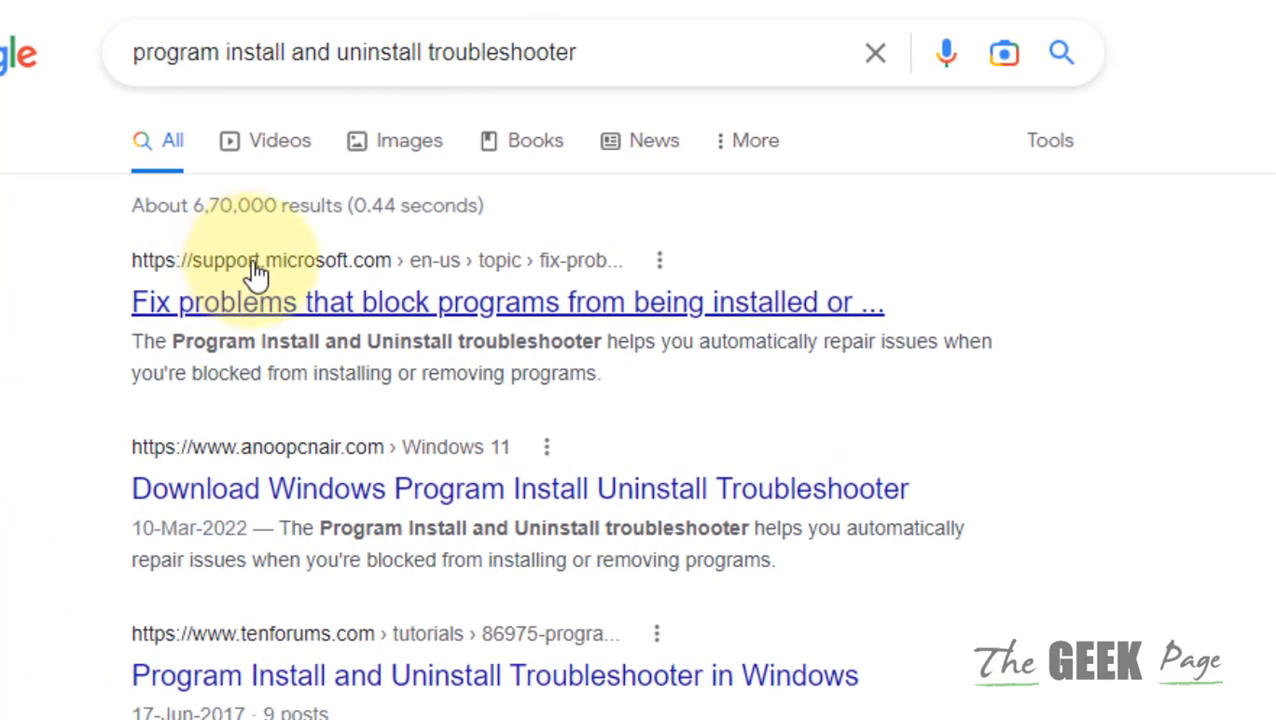
{"action": "mouse_move", "coordinate": [344, 324]}
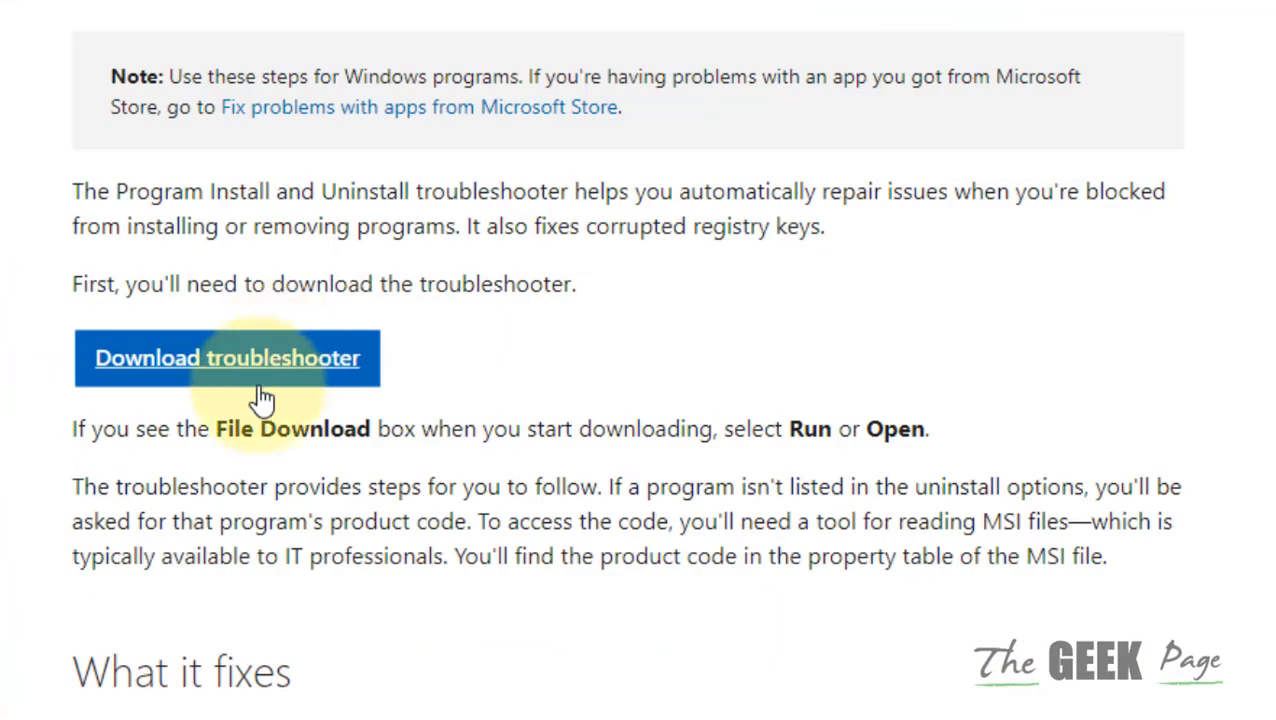
{"action": "left_click", "coordinate": [228, 358]}
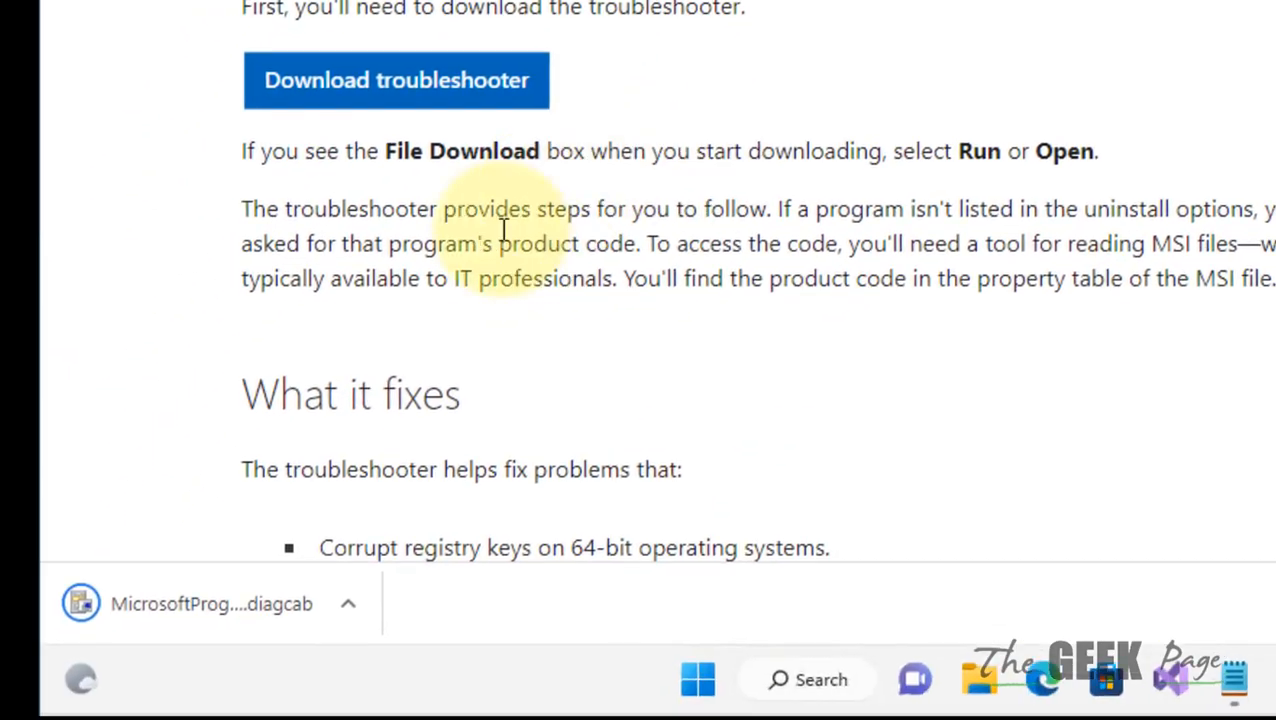
- Run the downloaded troubleshooter and choose Installing as the problem type
{"action": "left_click", "coordinate": [190, 604]}
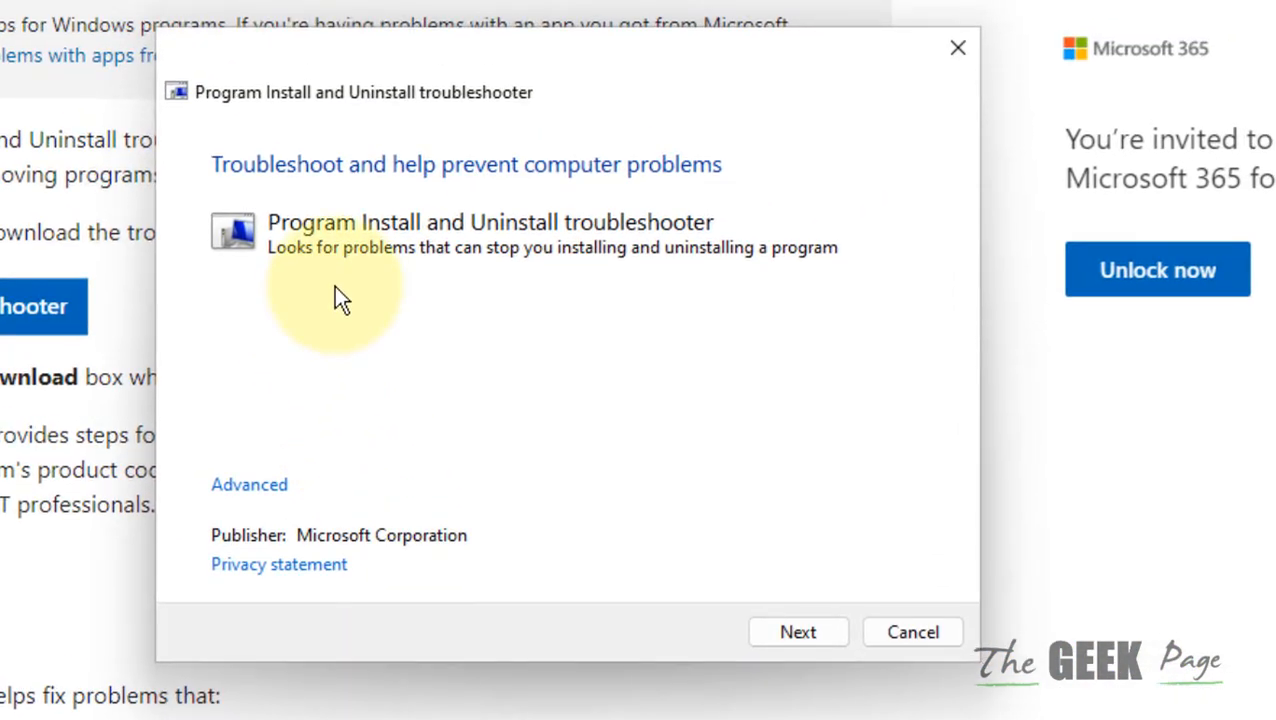
{"action": "left_click", "coordinate": [800, 632]}
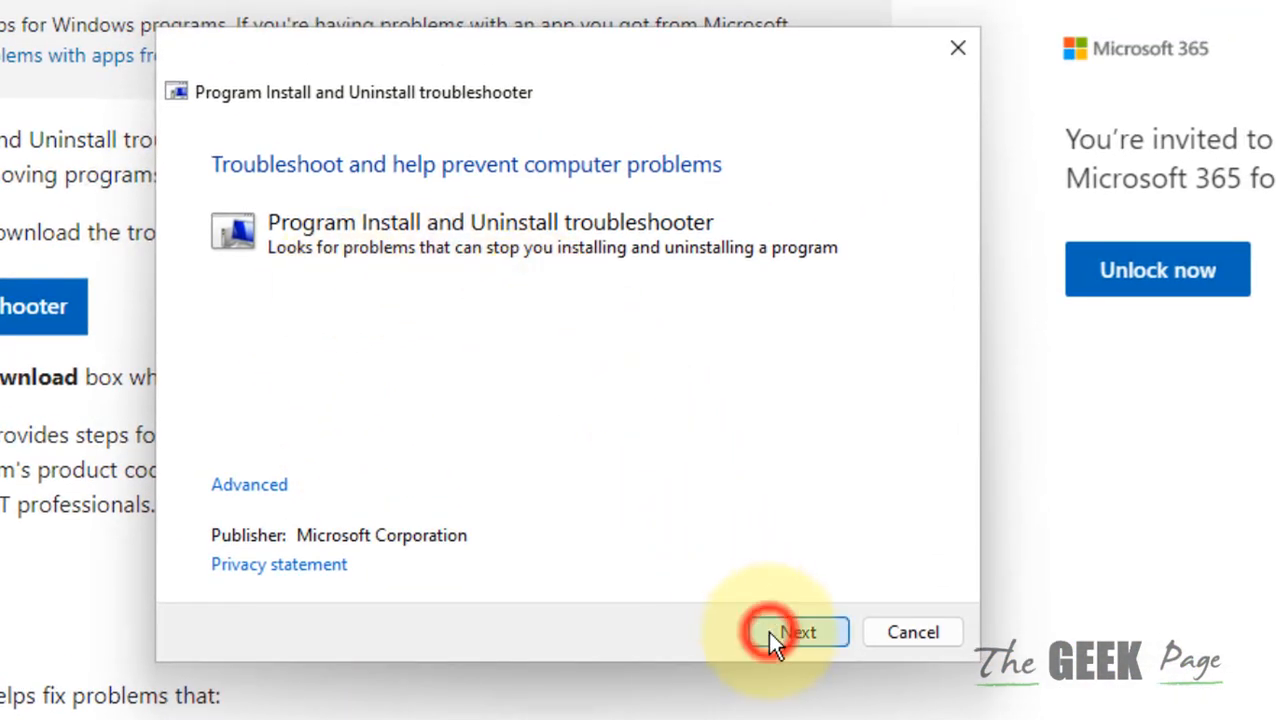
{"action": "left_click", "coordinate": [784, 632]}
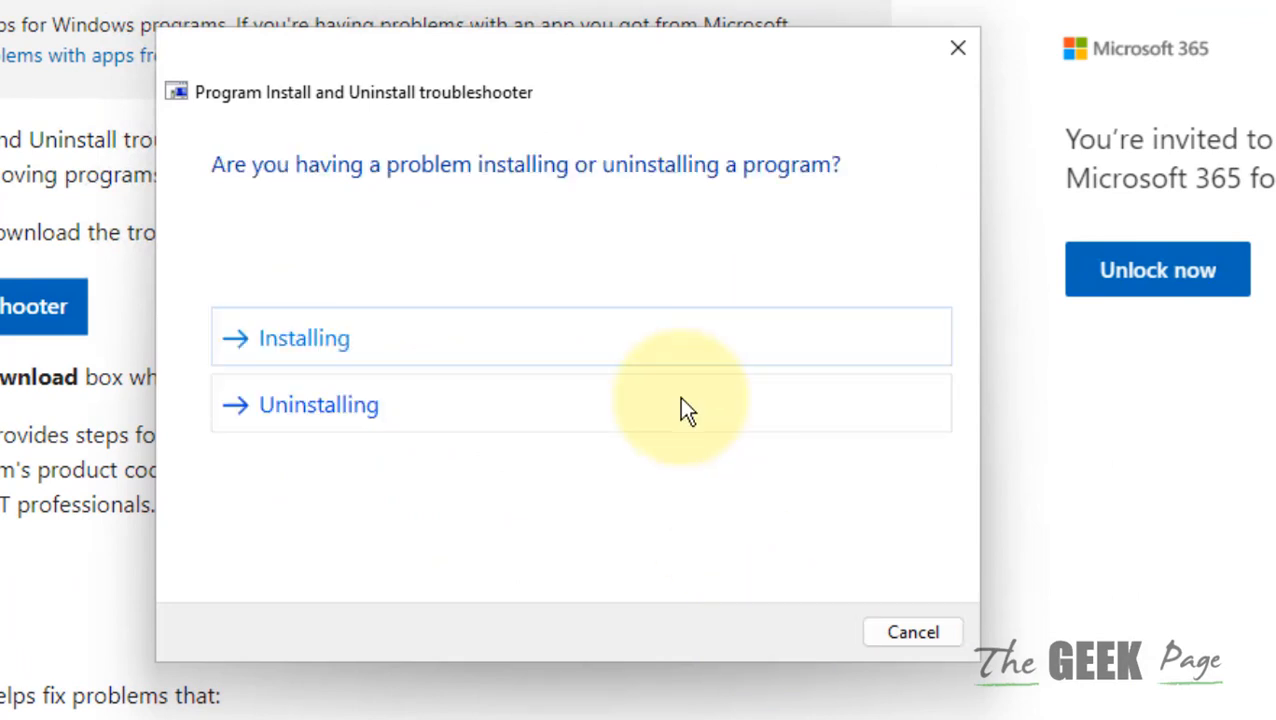
{"action": "mouse_move", "coordinate": [394, 418]}
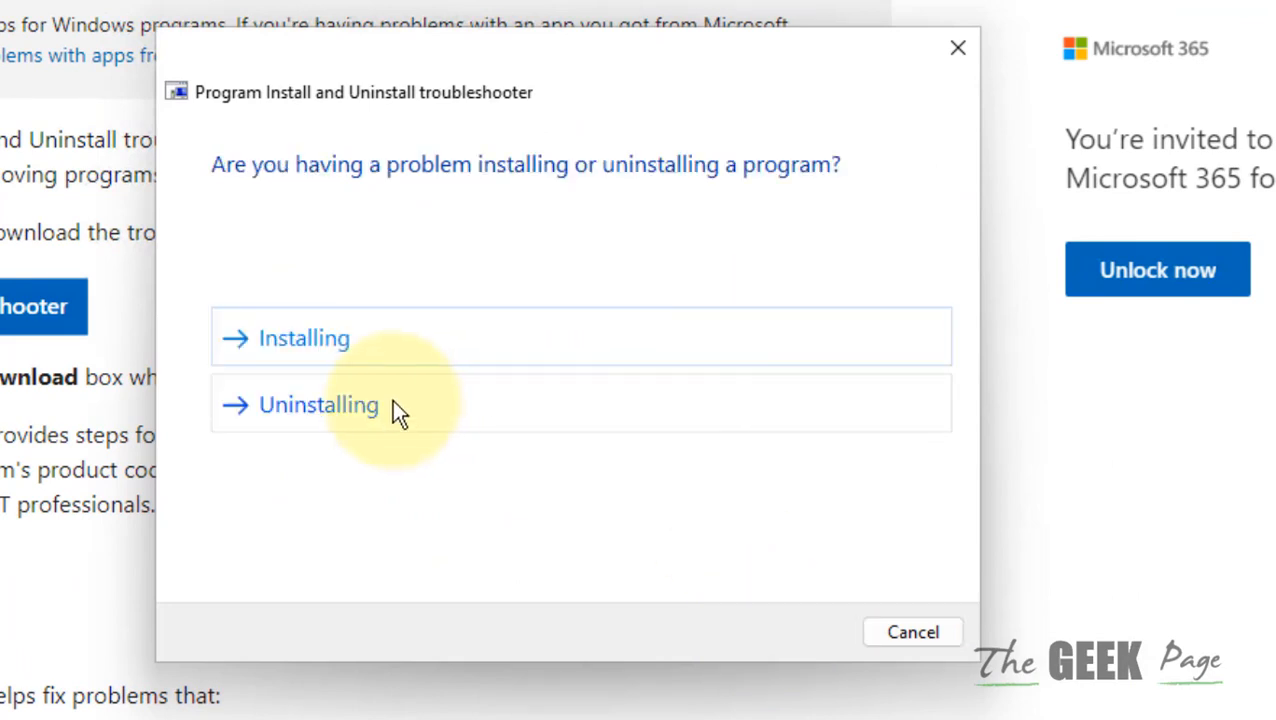
{"action": "mouse_move", "coordinate": [360, 360]}
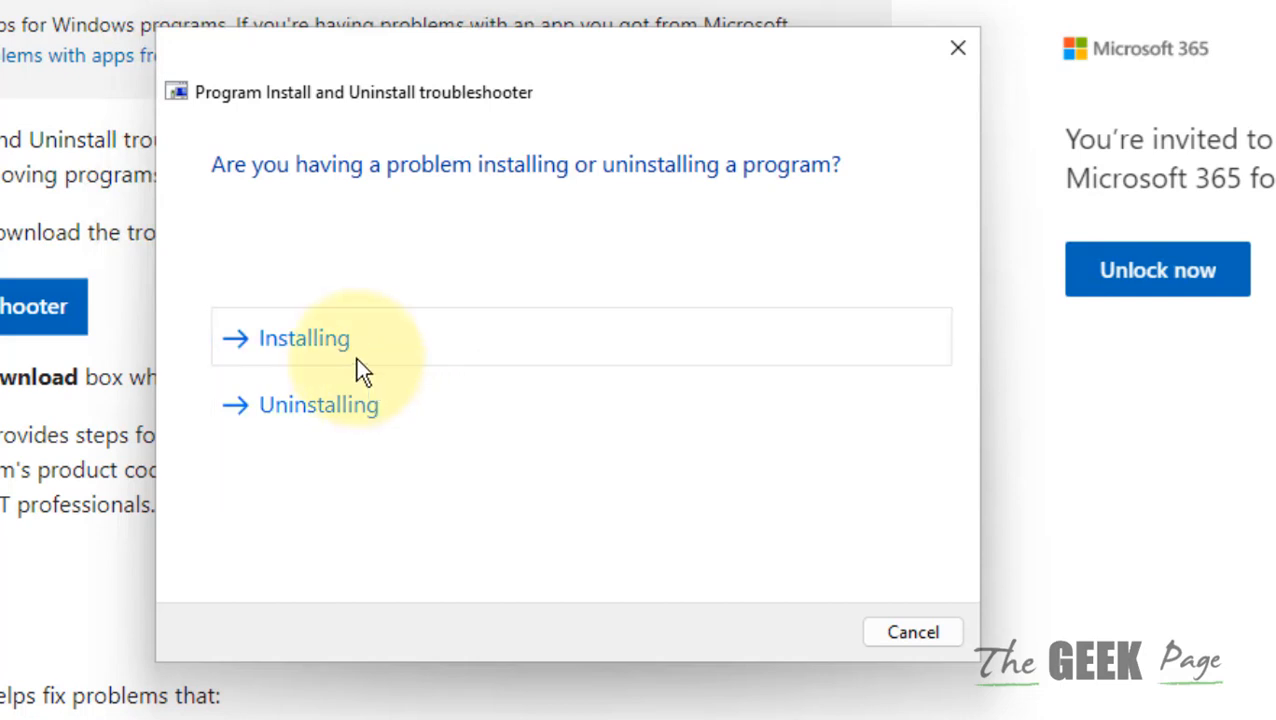
{"action": "left_click", "coordinate": [304, 338]}
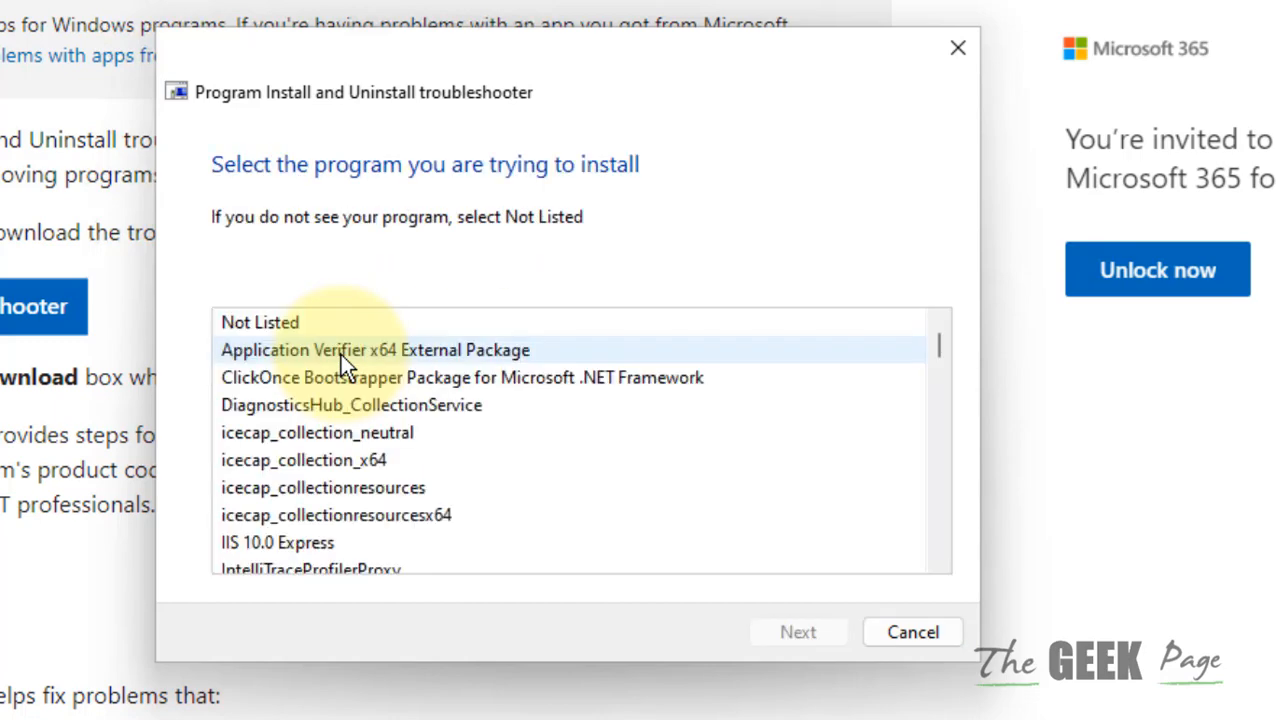
- Select DiagnosticsHub_CollectionService from the program list as the problem program
{"action": "scroll", "scroll_direction": "down", "scroll_amount": 3}
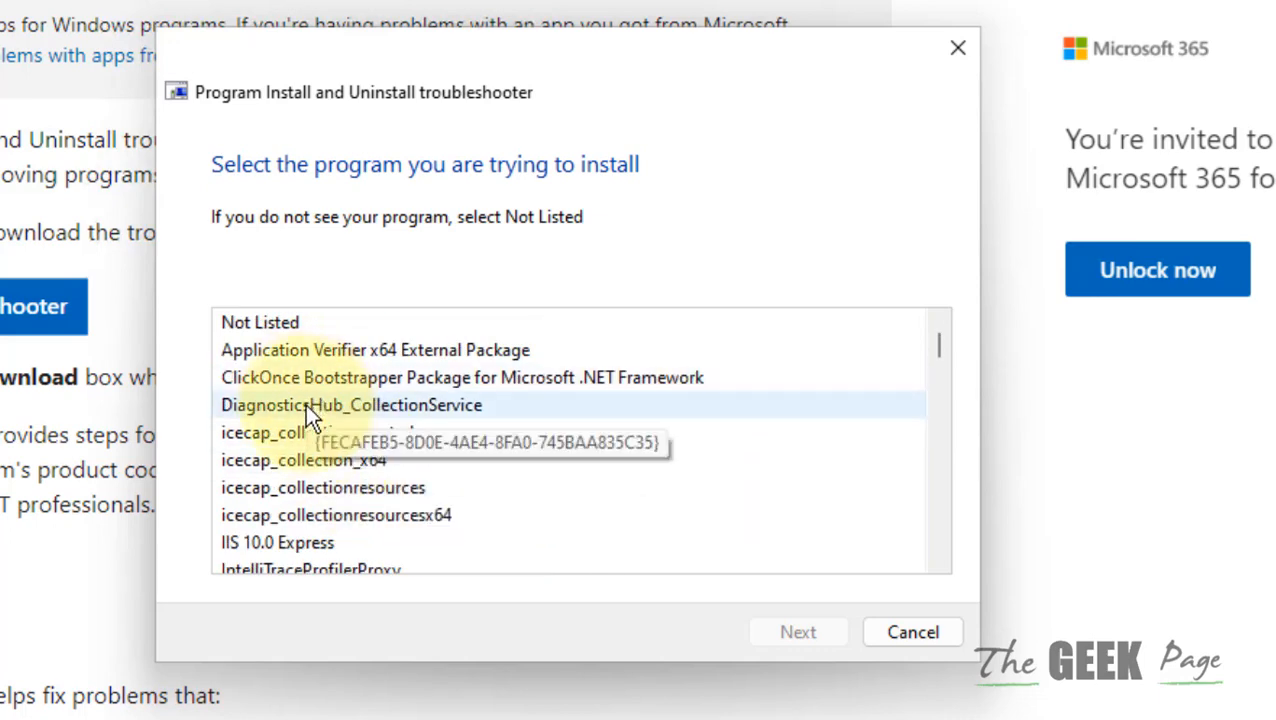
{"action": "left_click", "coordinate": [806, 632]}
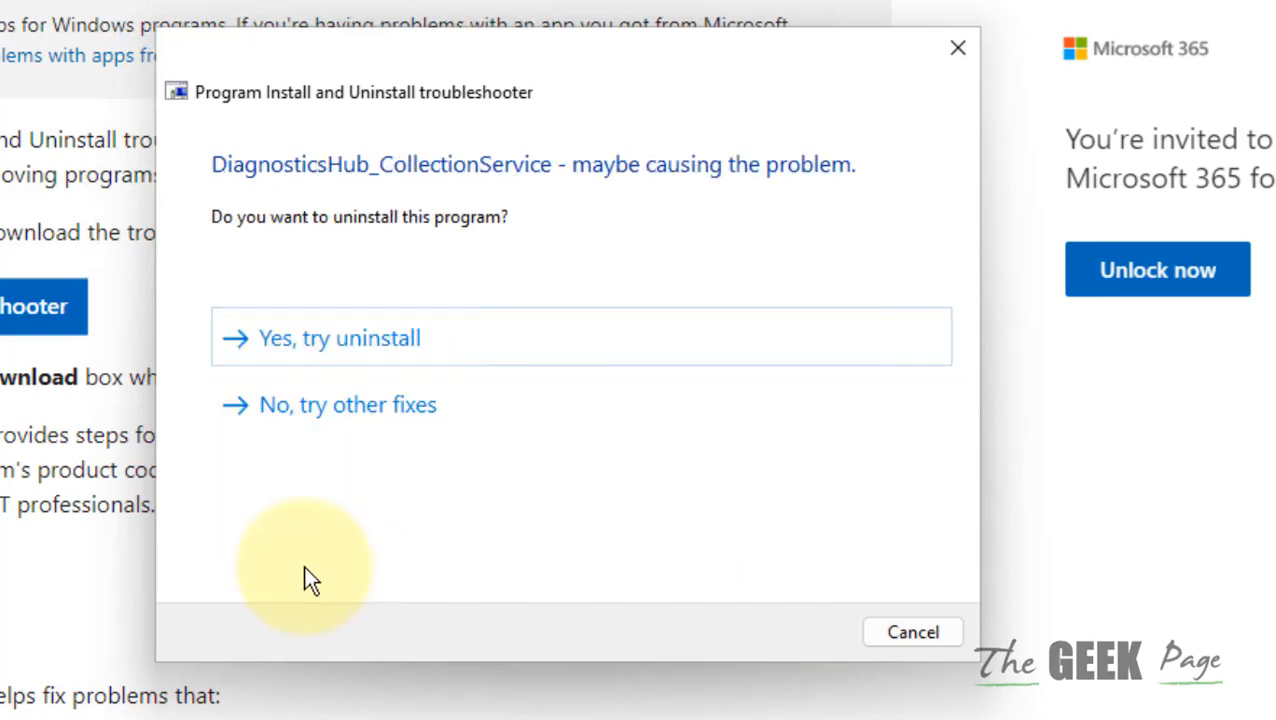
{"action": "mouse_move", "coordinate": [388, 490]}
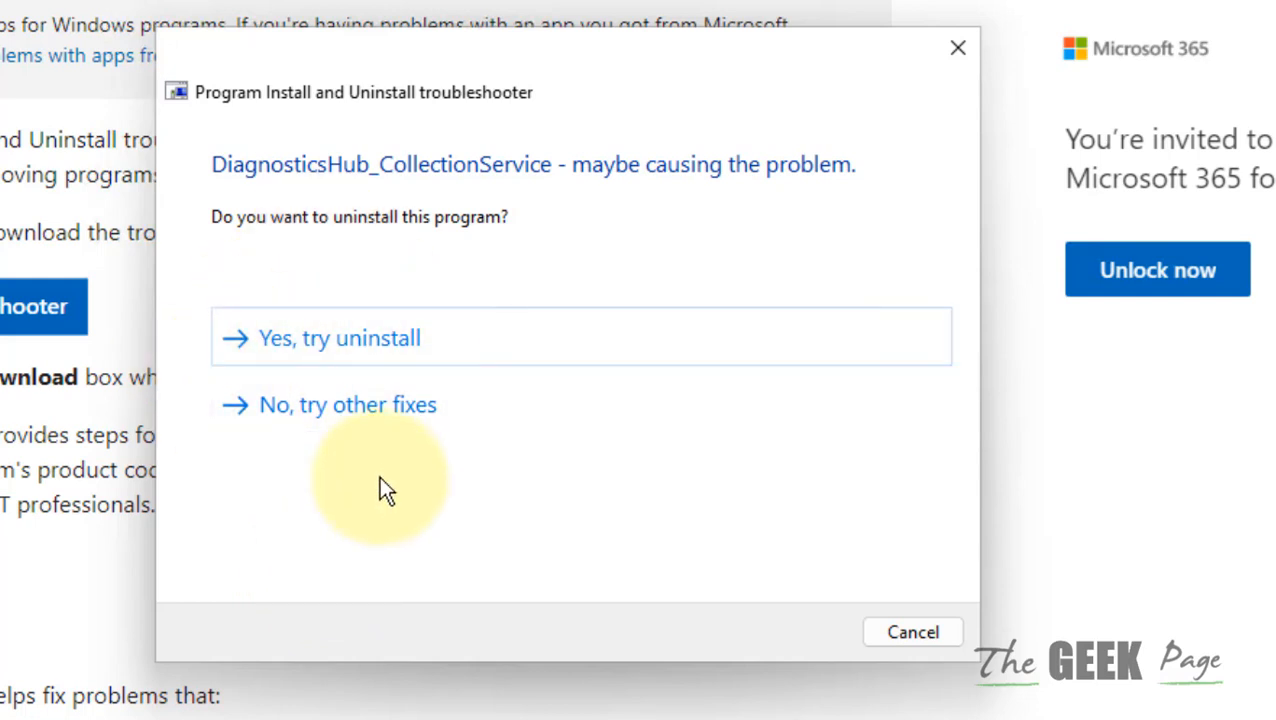